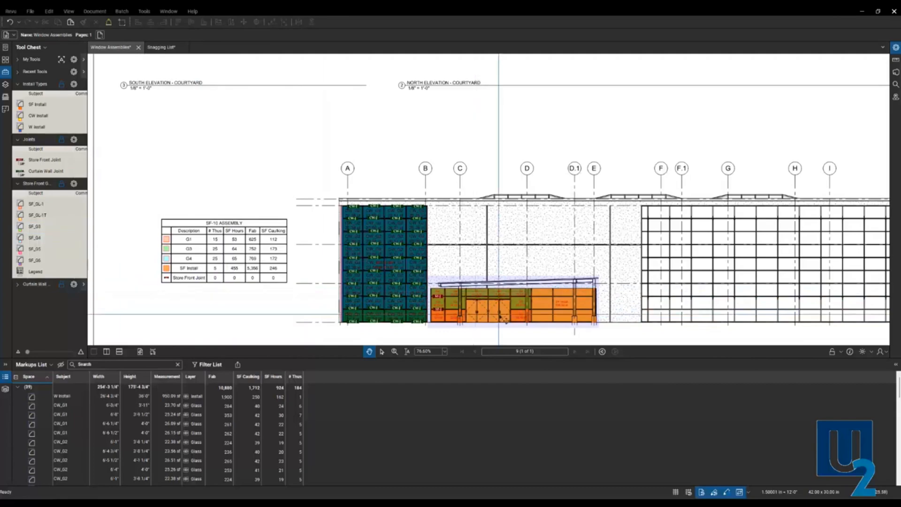
Step: Start a new legend from the Joints markup set's Legend options in the Tool Chest
scroll("up", 3)
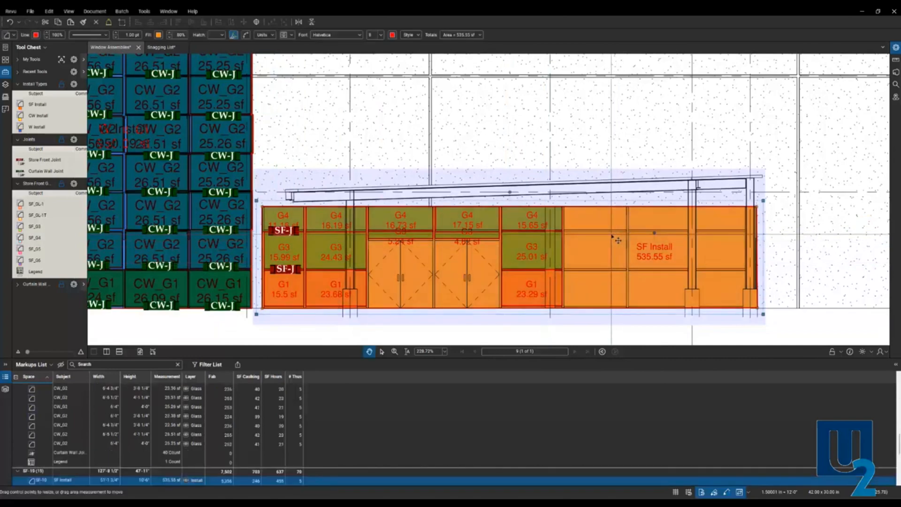
mouse_move(696, 227)
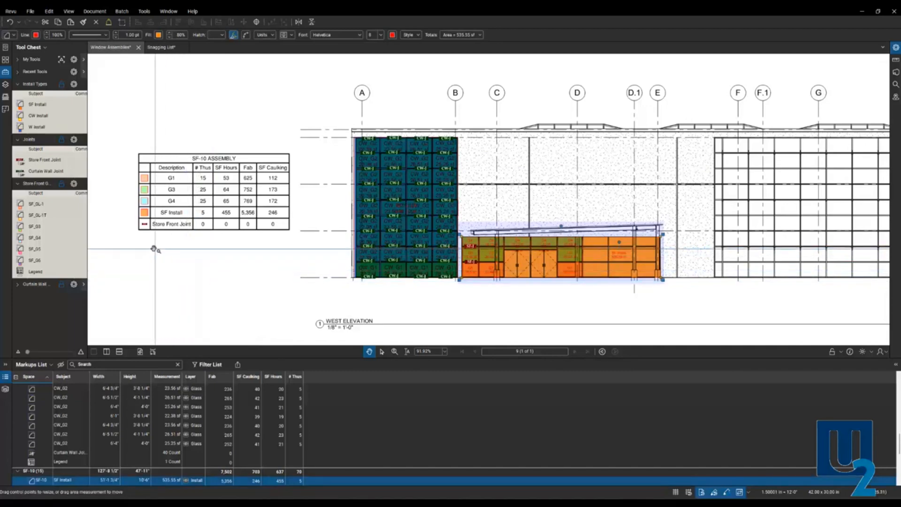
left_click(36, 238)
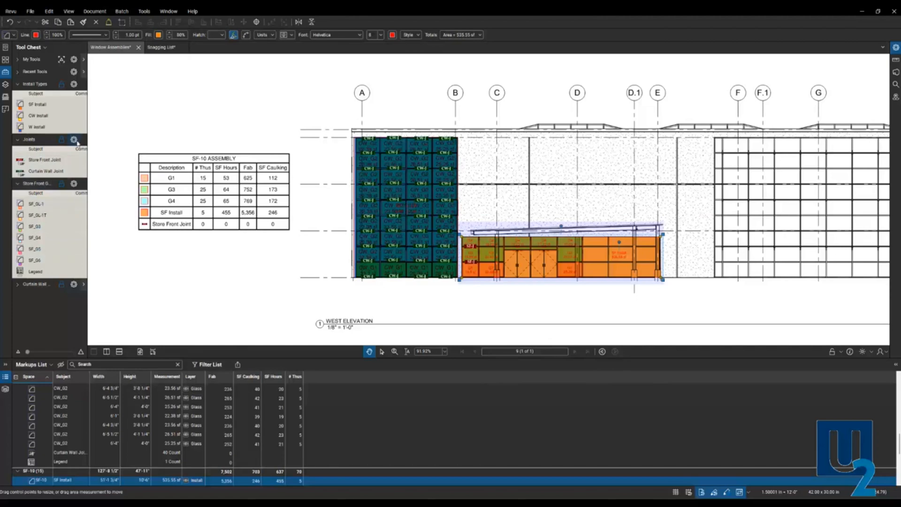
left_click(74, 139)
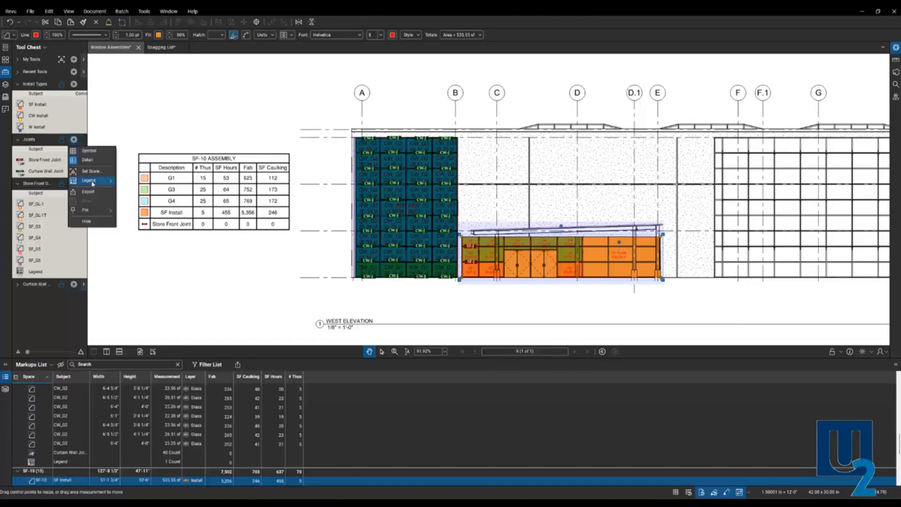
left_click(90, 180)
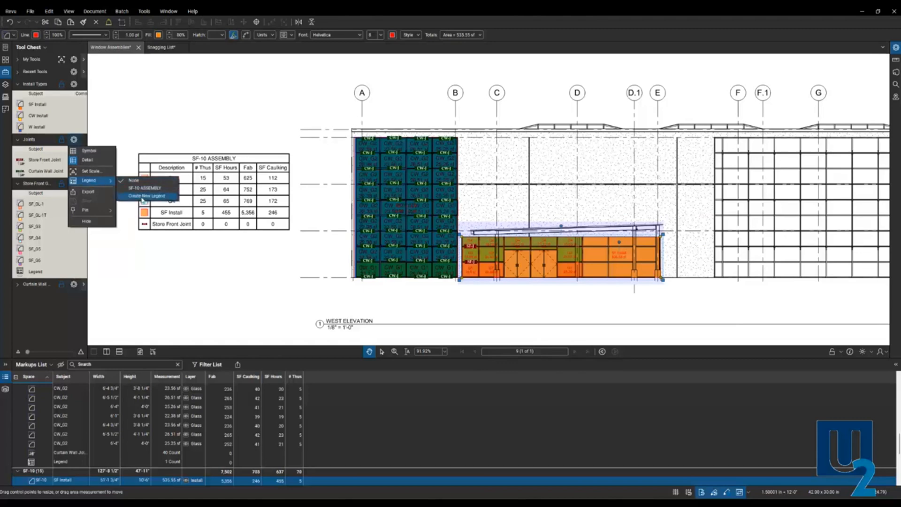
left_click(145, 188)
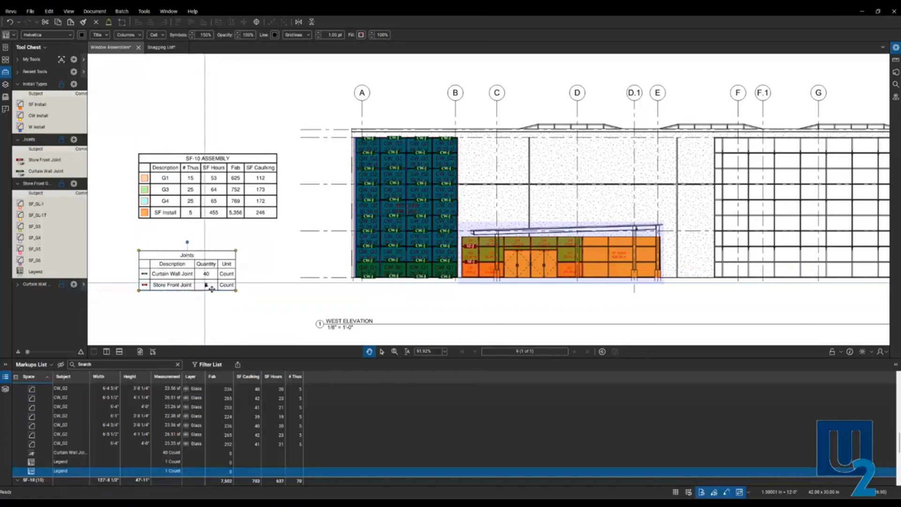
Step: Place the Joints legend on the sheet below the SF-10 Assembly table
left_click(205, 285)
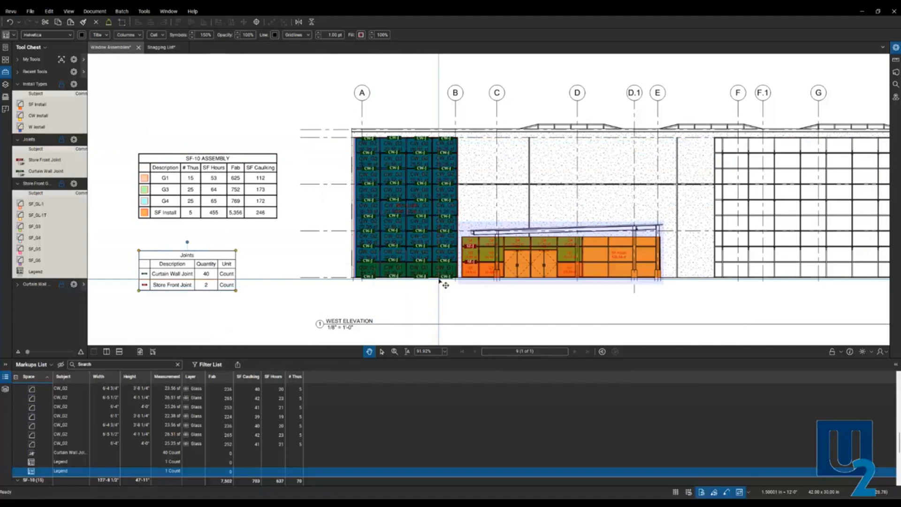
mouse_move(256, 273)
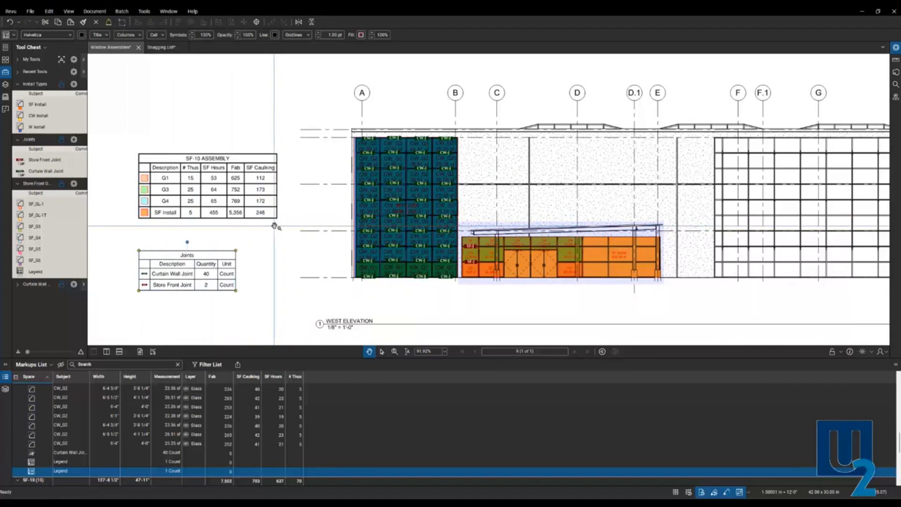
mouse_move(247, 281)
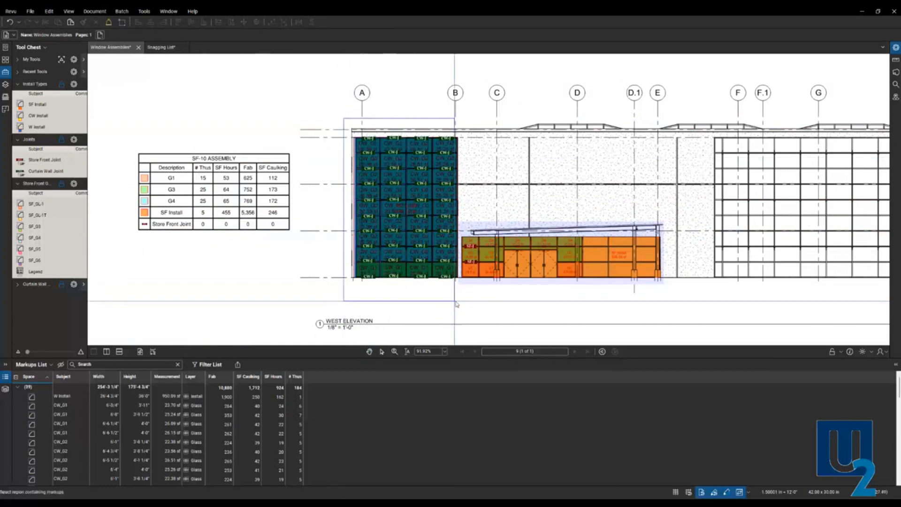
Step: Window-select the curtain wall markups between gridlines A and B
left_click(402, 207)
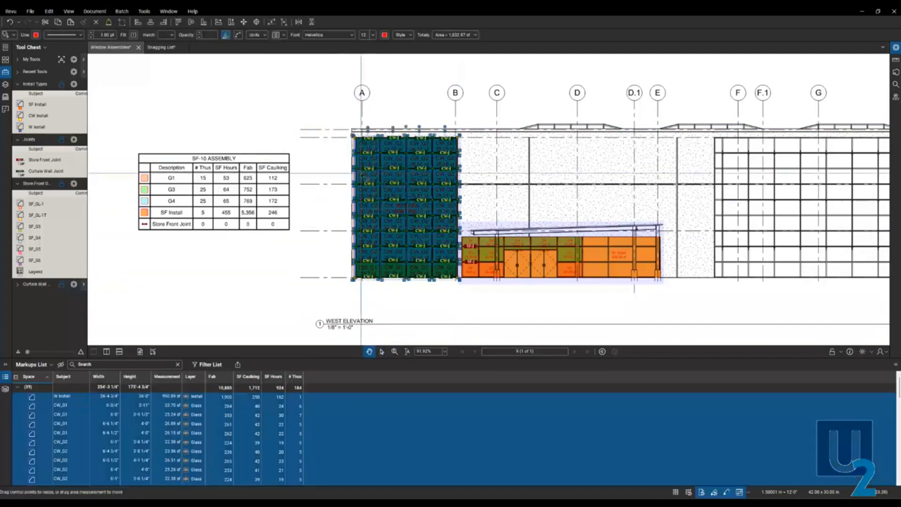
Step: Create a new legend from the selected curtain wall markups via the right-click Legend menu
right_click(399, 178)
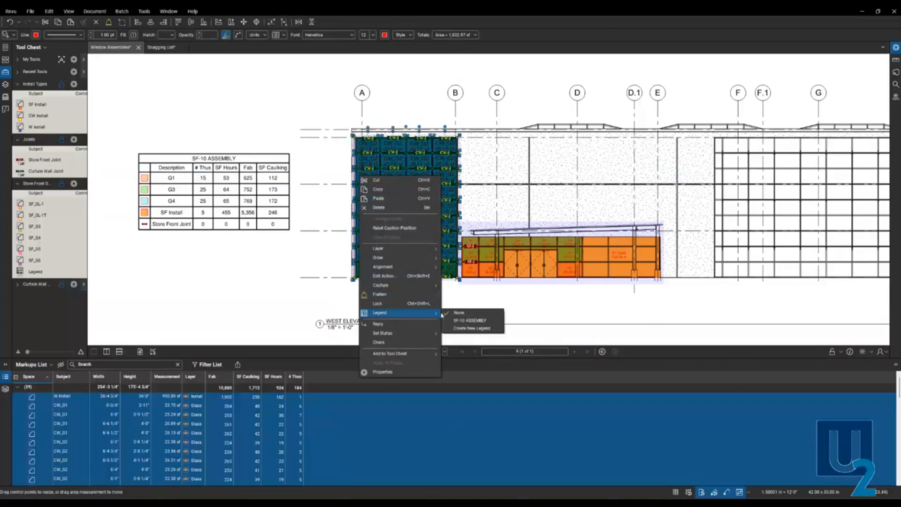
mouse_move(471, 328)
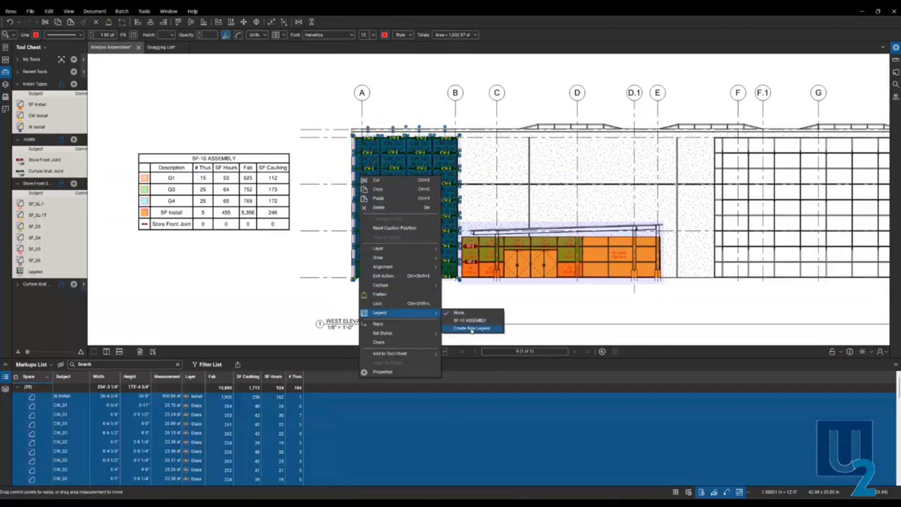
left_click(470, 327)
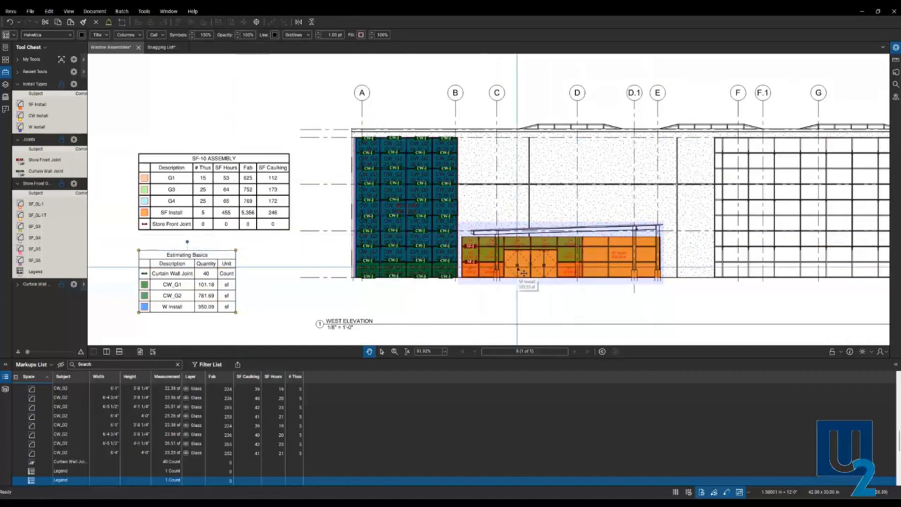
mouse_move(315, 266)
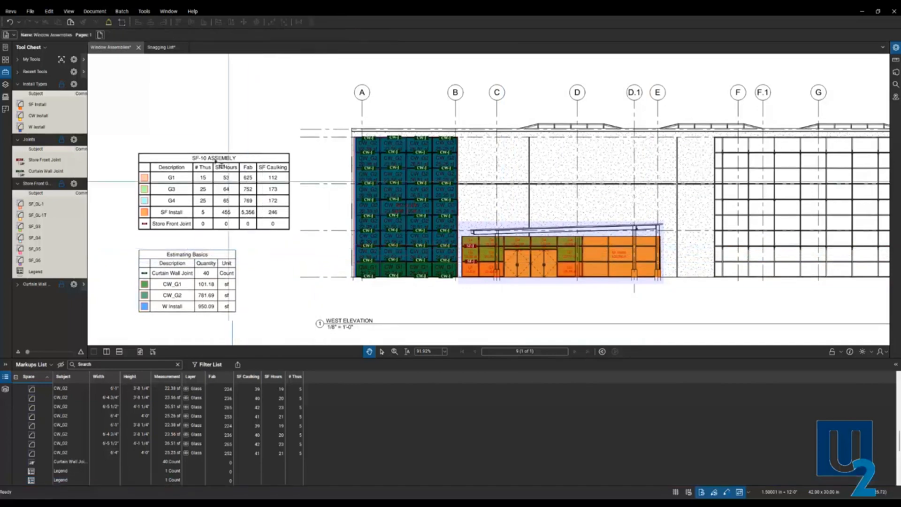
mouse_move(161, 47)
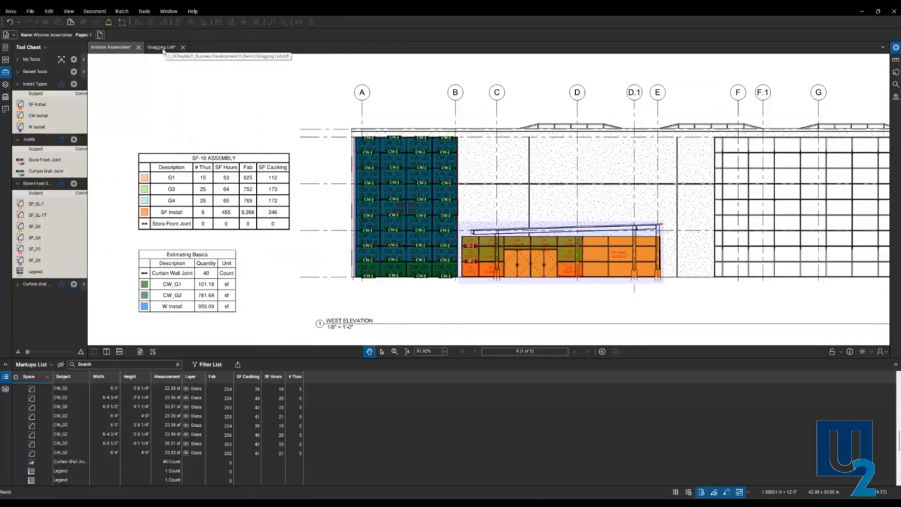